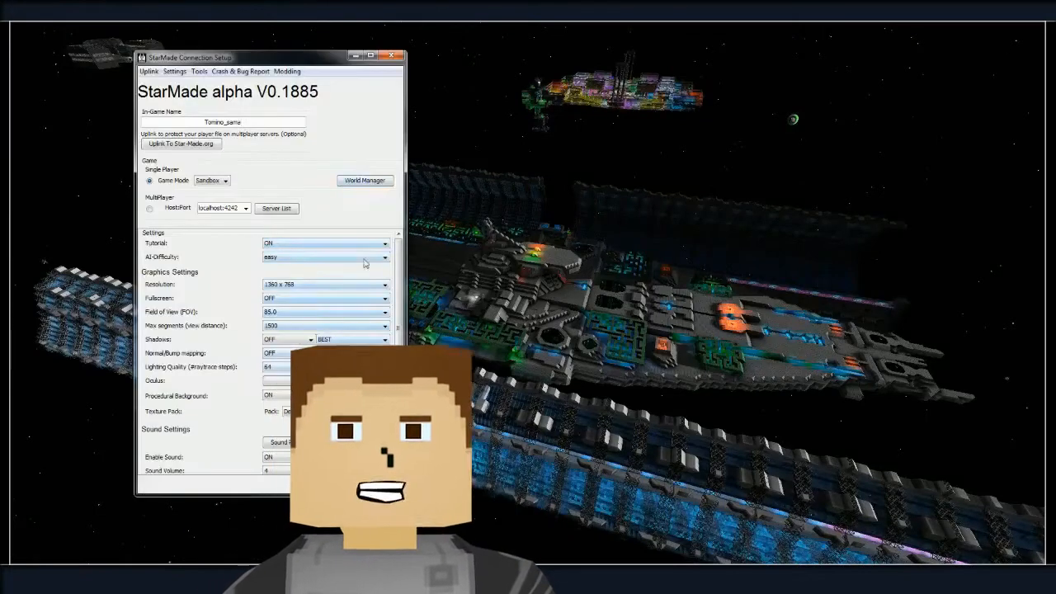
# - Drag the Connection Setup window into place before choosing Multiplayer on localhost:4242
pyautogui.moveTo(207, 56); pyautogui.dragTo(619, 69)
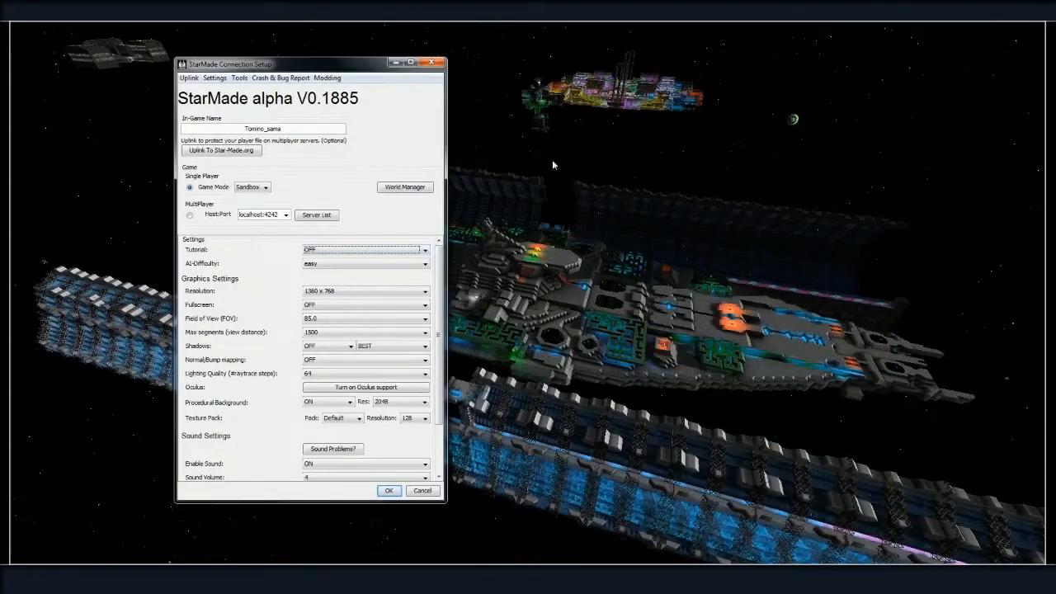
pyautogui.moveTo(334, 188)
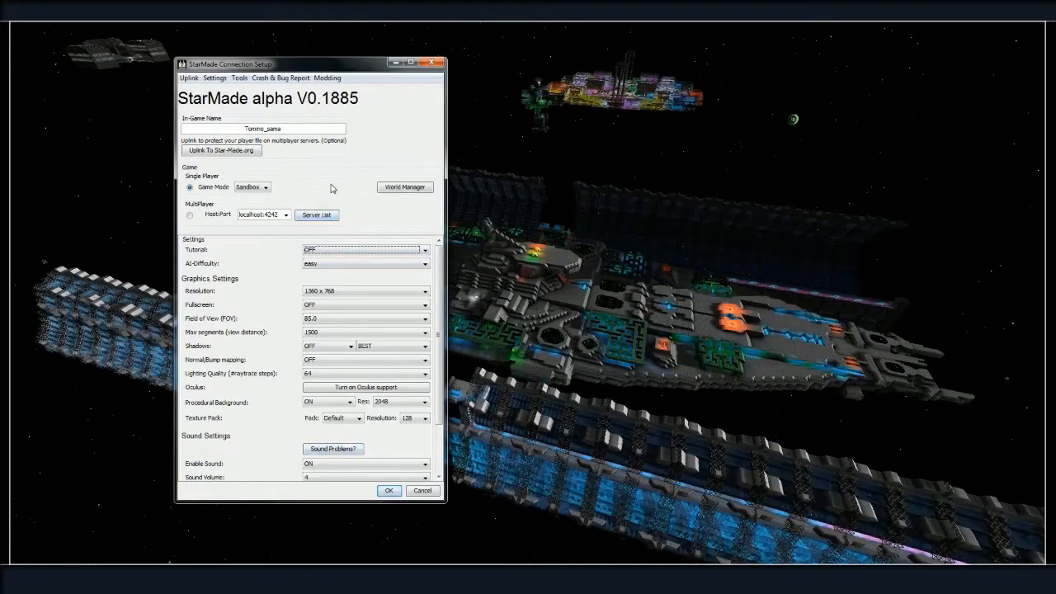
pyautogui.moveTo(350, 181)
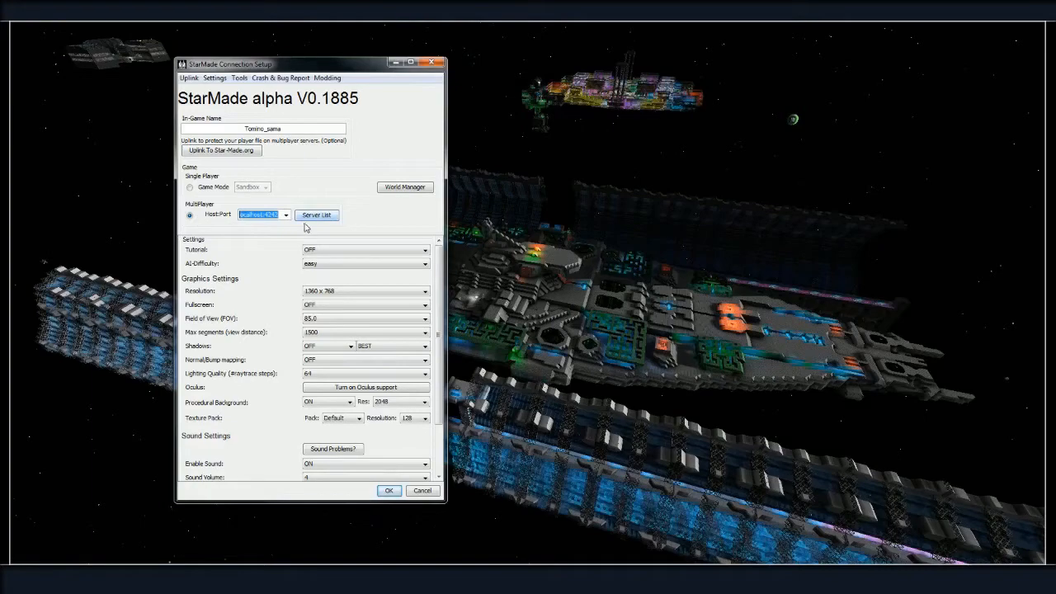
pyautogui.click(317, 214)
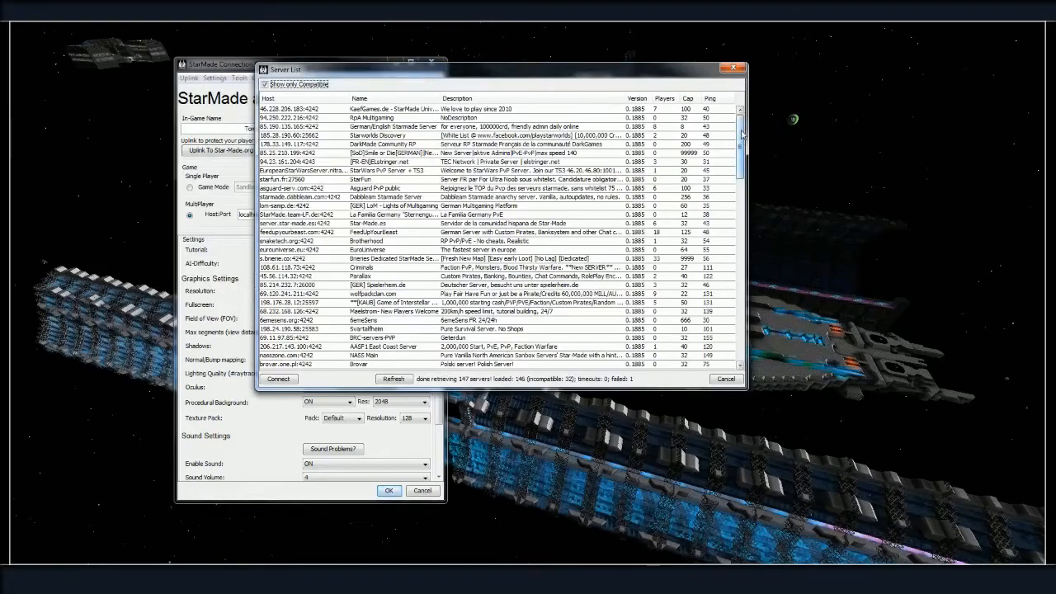
pyautogui.scroll(-3)
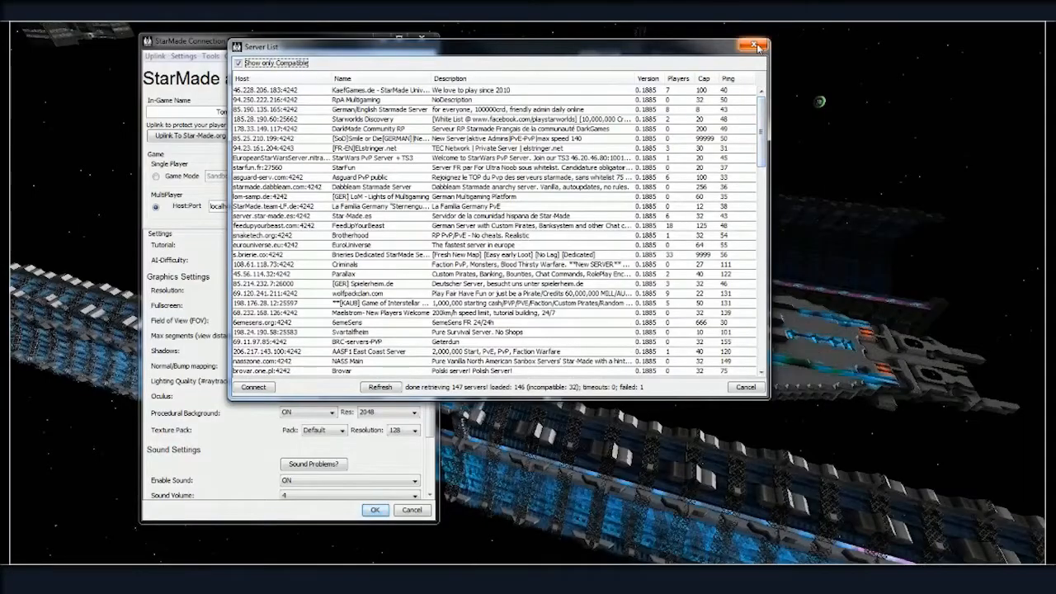
pyautogui.click(750, 46)
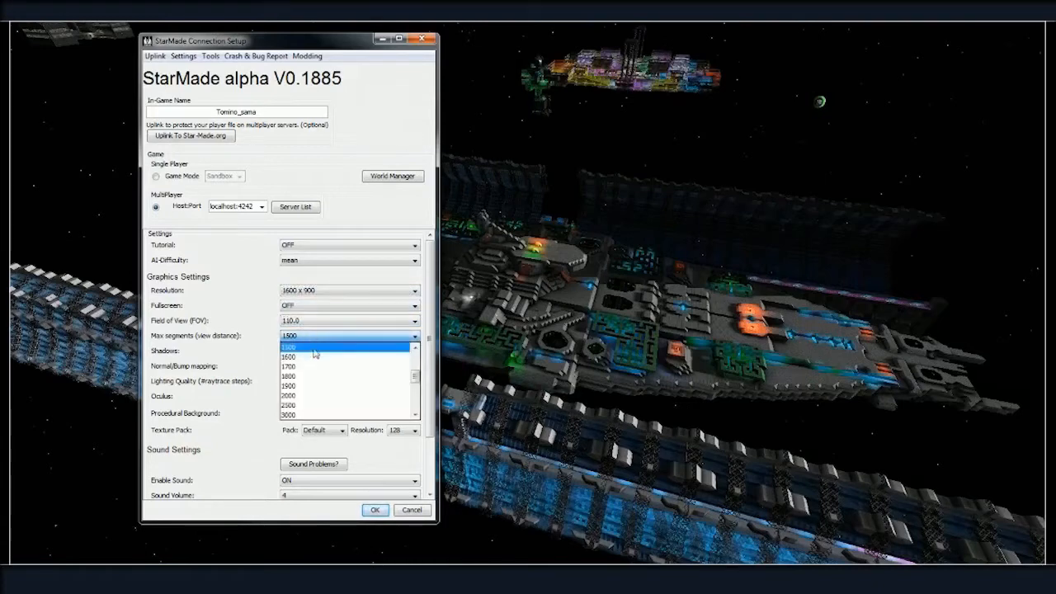
# - Scroll down the graphics settings toward the view distance and shadows options
pyautogui.scroll(-3)
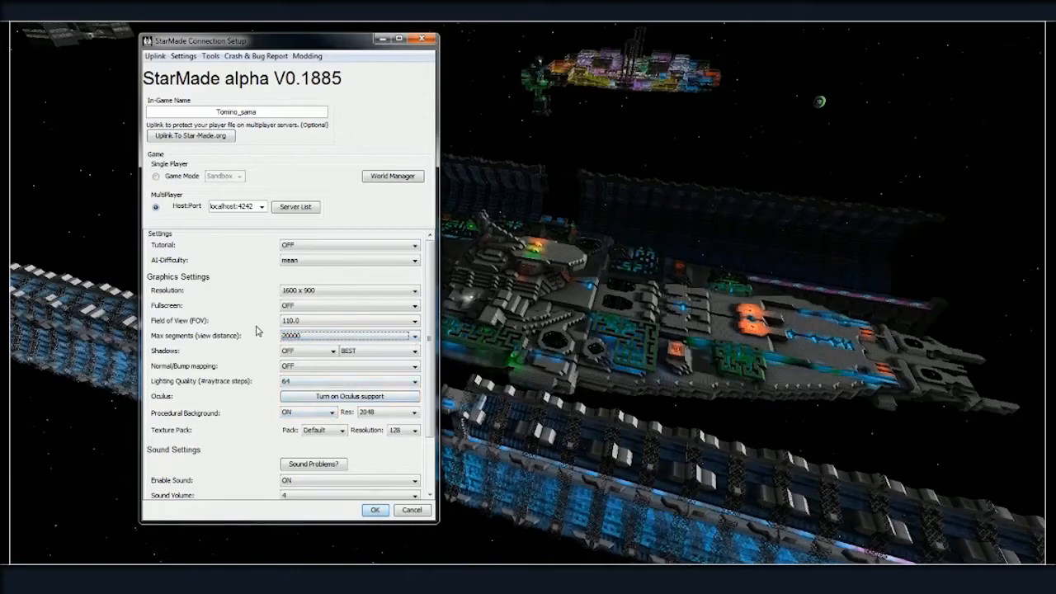
pyautogui.moveTo(256, 355)
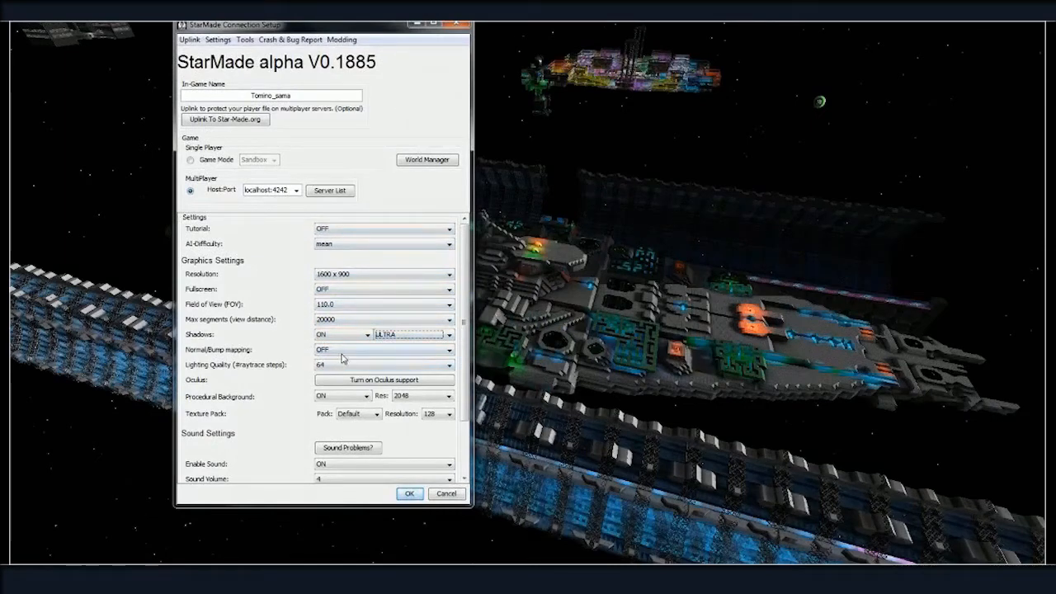
# - Turn on Normal/Bump mapping, set Lighting Quality to 128 and Procedural Background Res to 4096
pyautogui.click(380, 350)
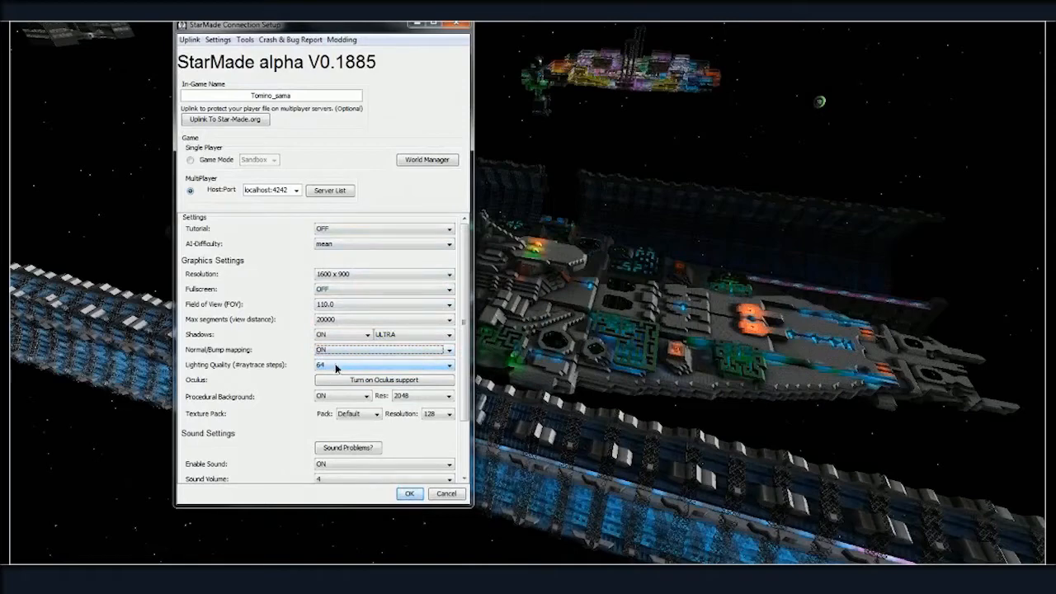
pyautogui.click(449, 365)
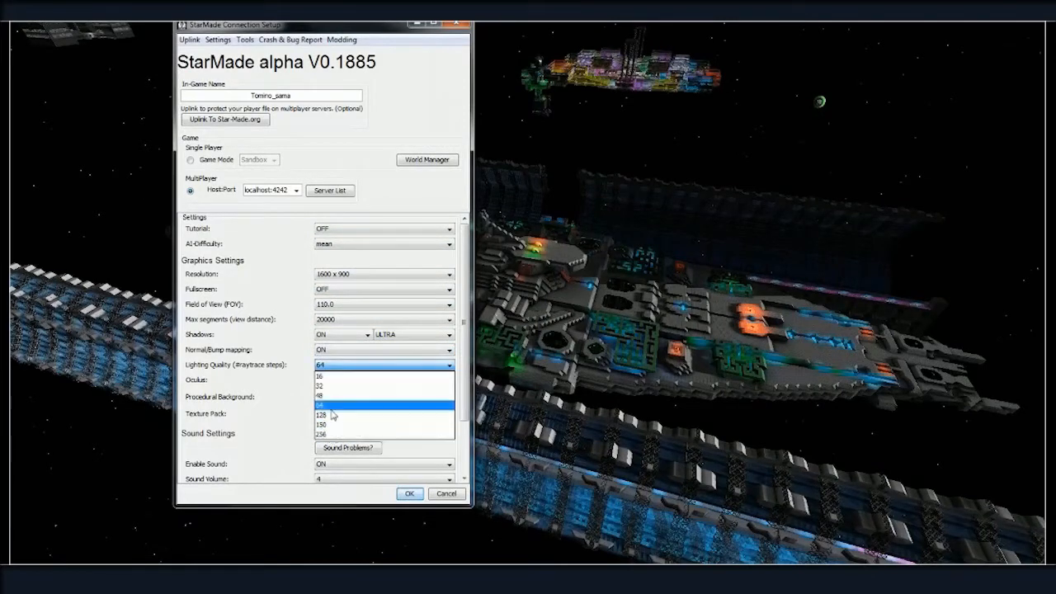
pyautogui.click(338, 414)
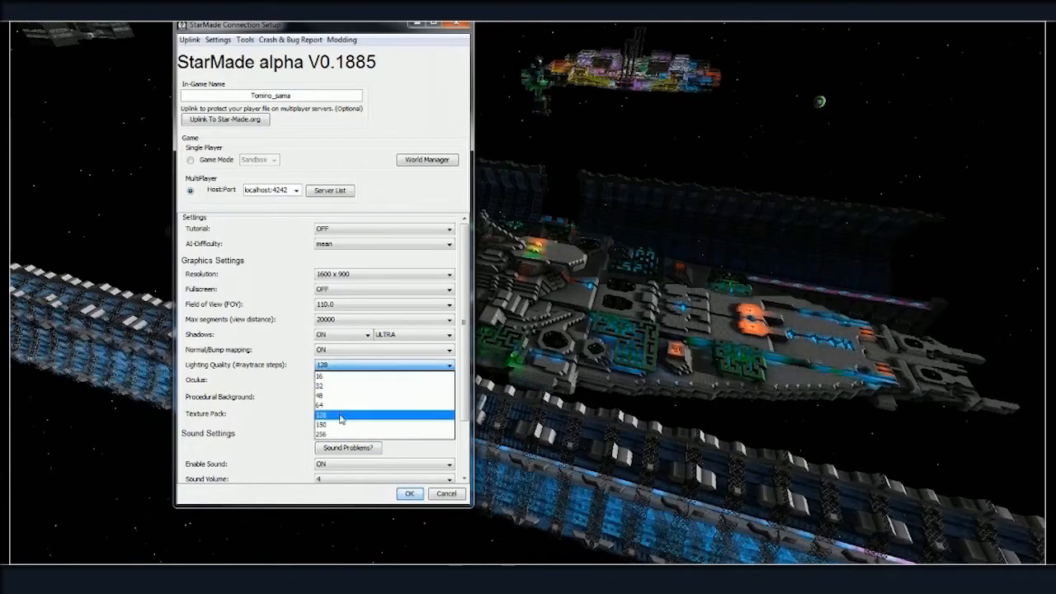
pyautogui.moveTo(330, 425)
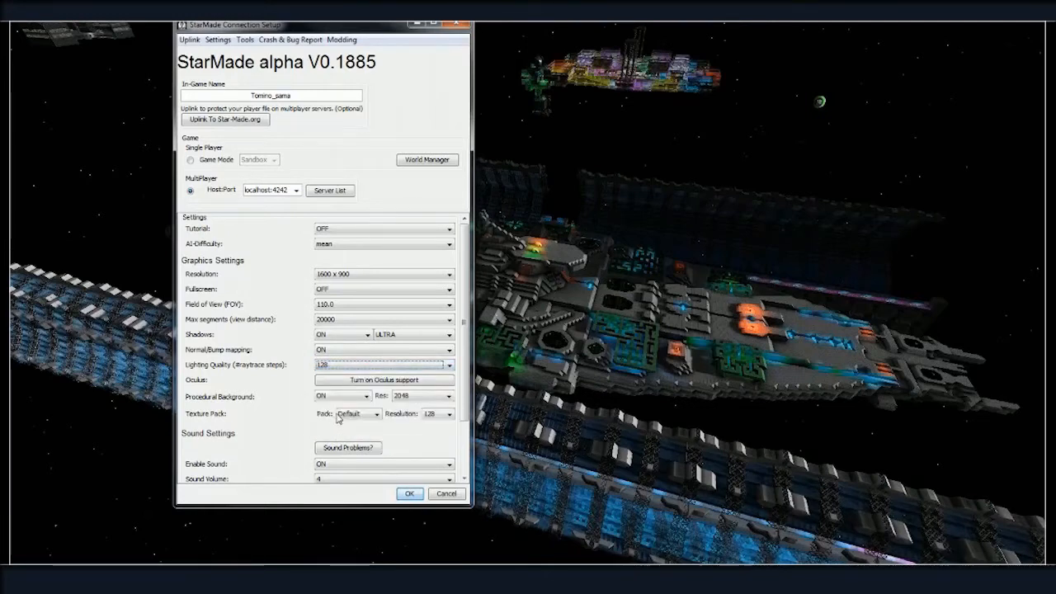
pyautogui.click(449, 396)
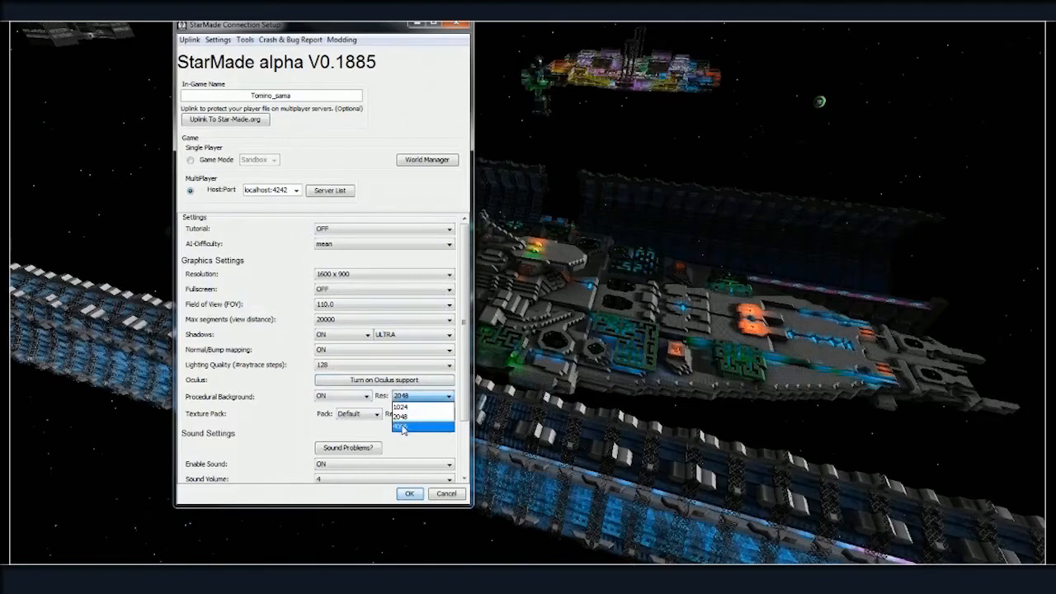
pyautogui.click(423, 428)
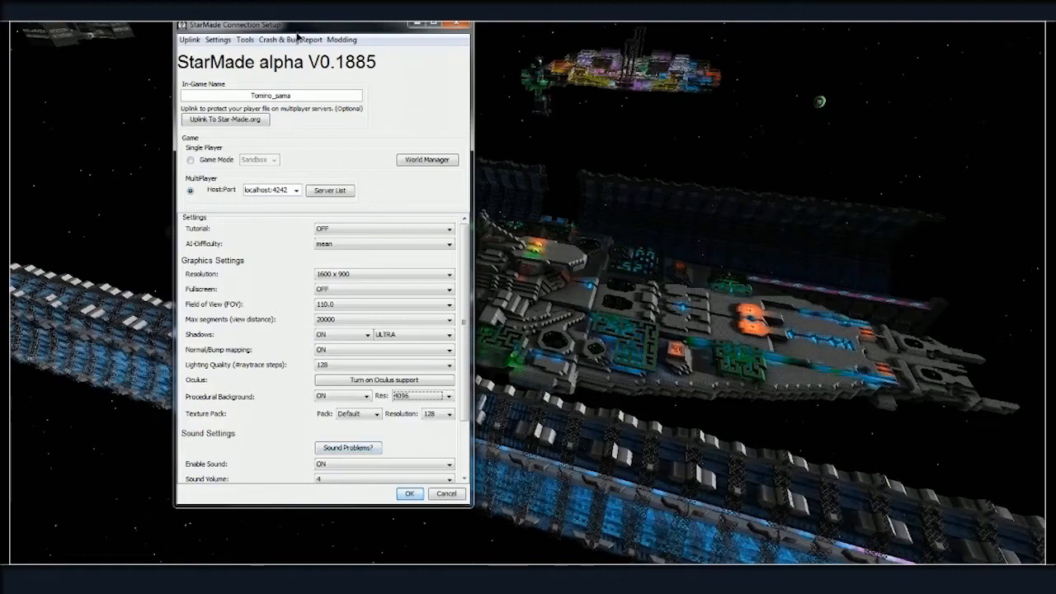
# - Keep the texture pack on Default and set its Resolution to 256
pyautogui.moveTo(297, 23); pyautogui.dragTo(301, 57)
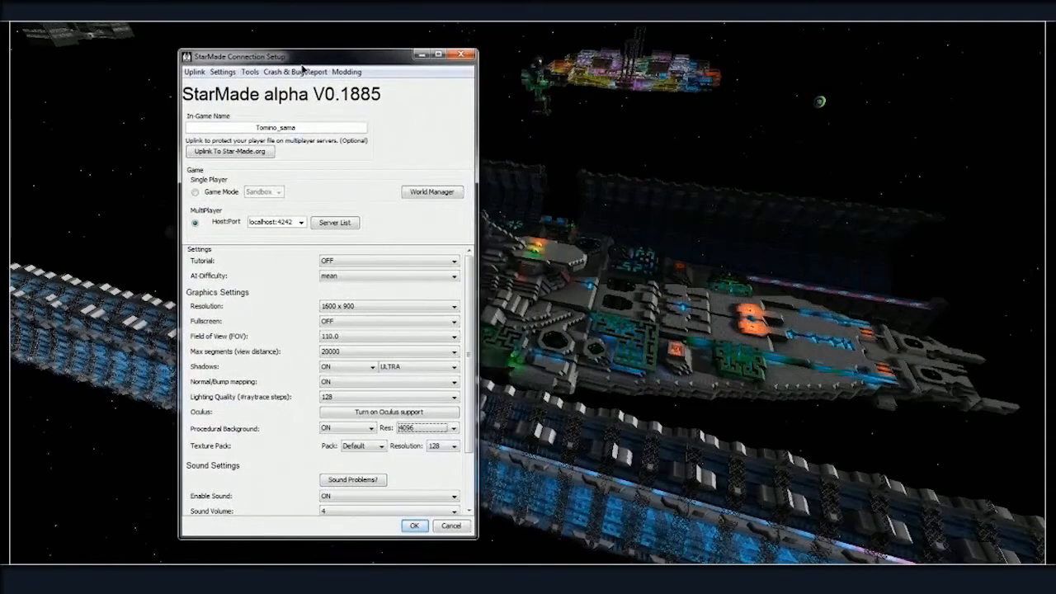
pyautogui.moveTo(290, 456)
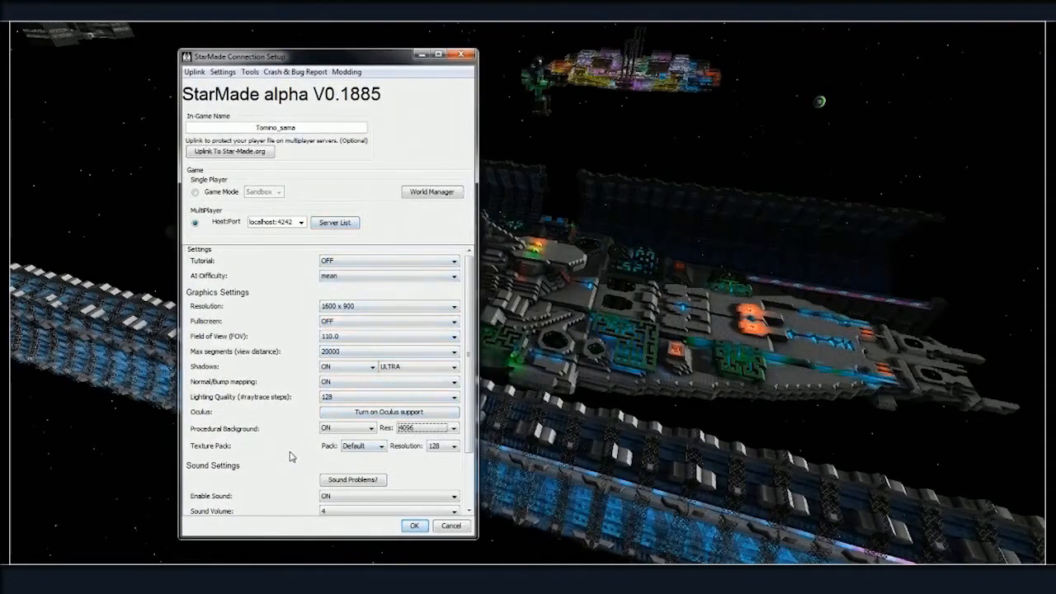
pyautogui.click(383, 446)
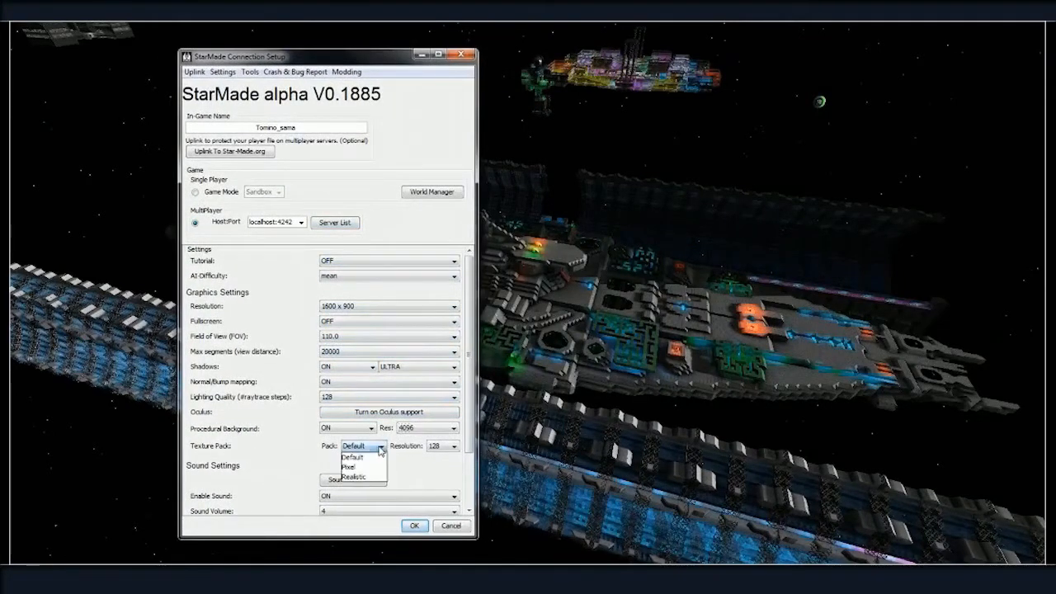
pyautogui.moveTo(355, 467)
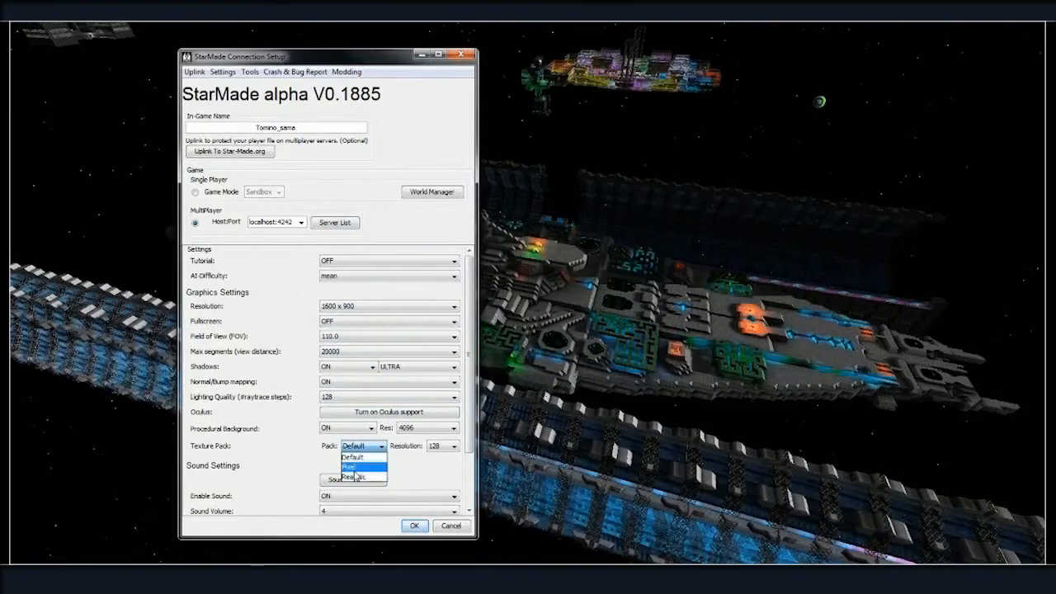
pyautogui.moveTo(355, 457)
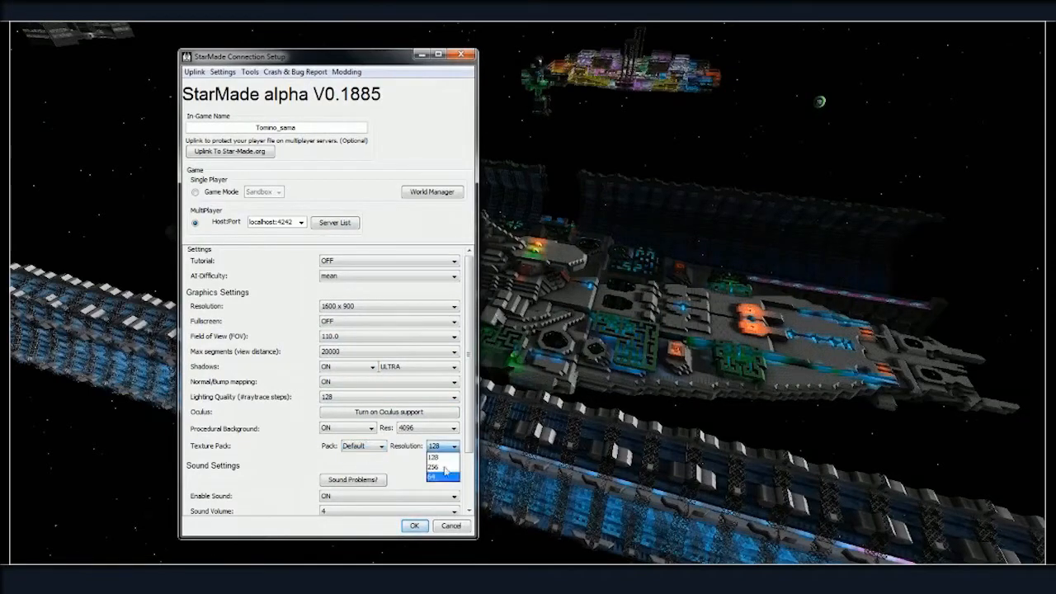
pyautogui.click(429, 466)
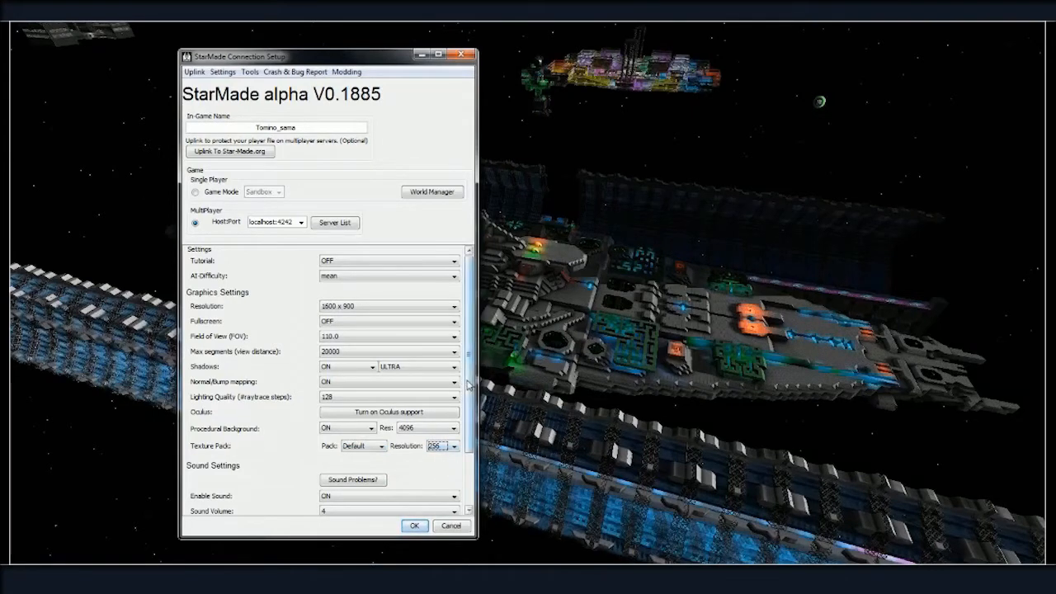
pyautogui.scroll(-3)
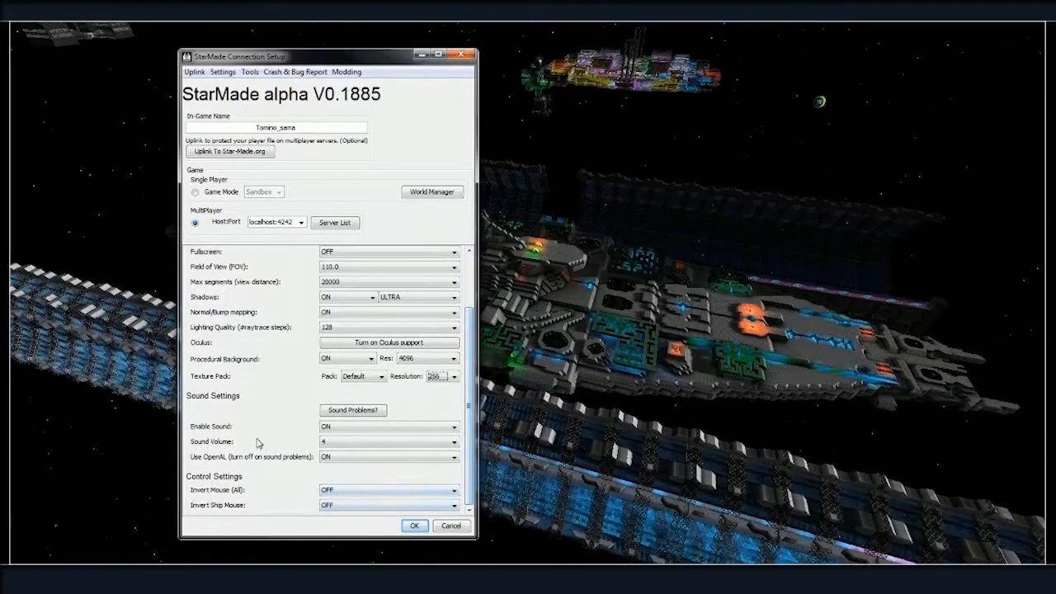
pyautogui.moveTo(304, 481)
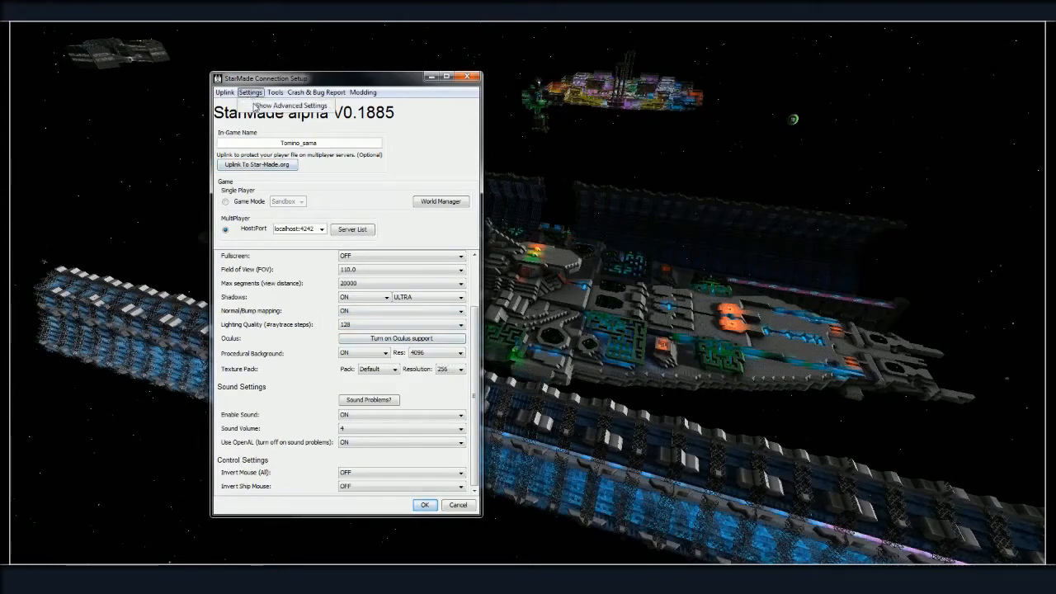
# - Choose Show Advanced Settings from the Settings menu so the full advanced list appears
pyautogui.click(289, 105)
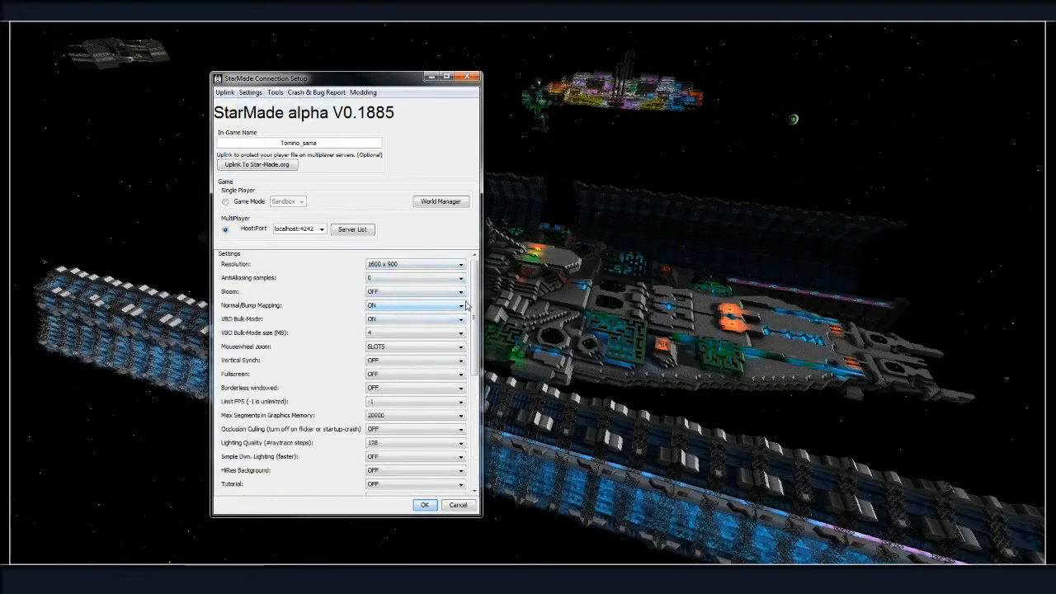
pyautogui.click(412, 291)
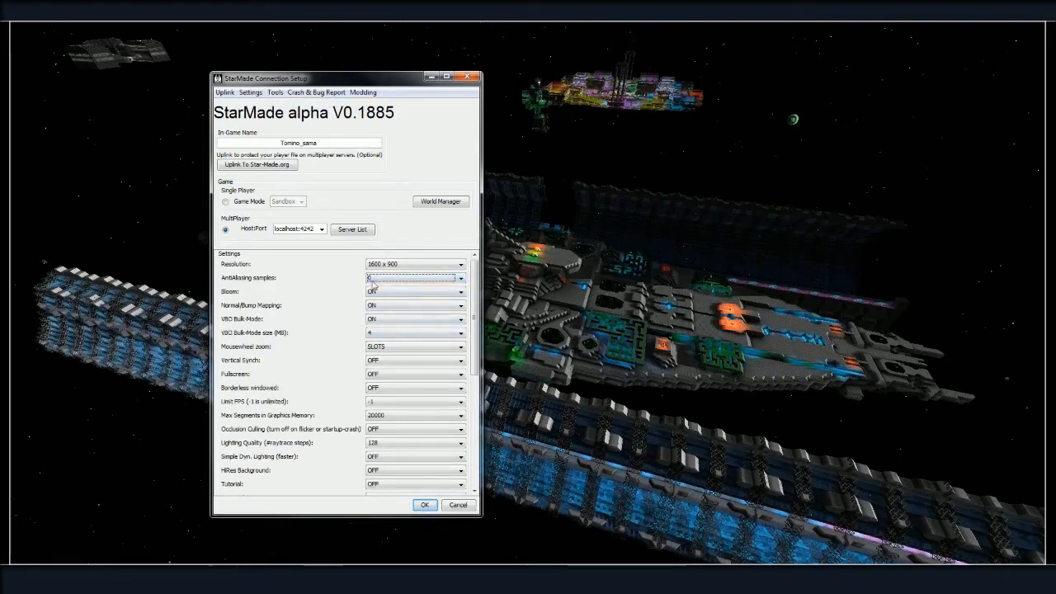
pyautogui.scroll(-3)
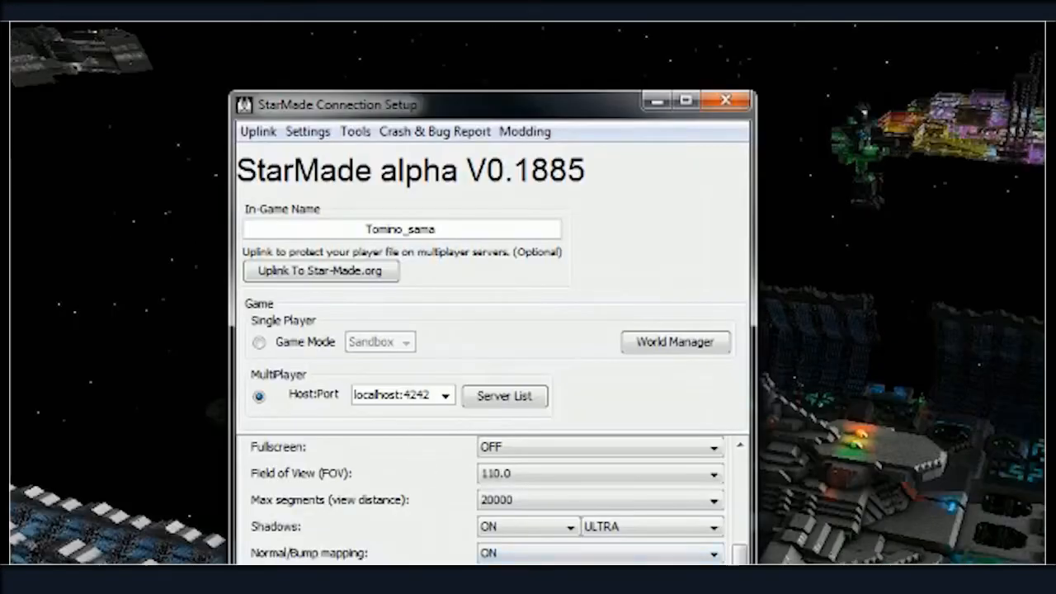
pyautogui.click(307, 132)
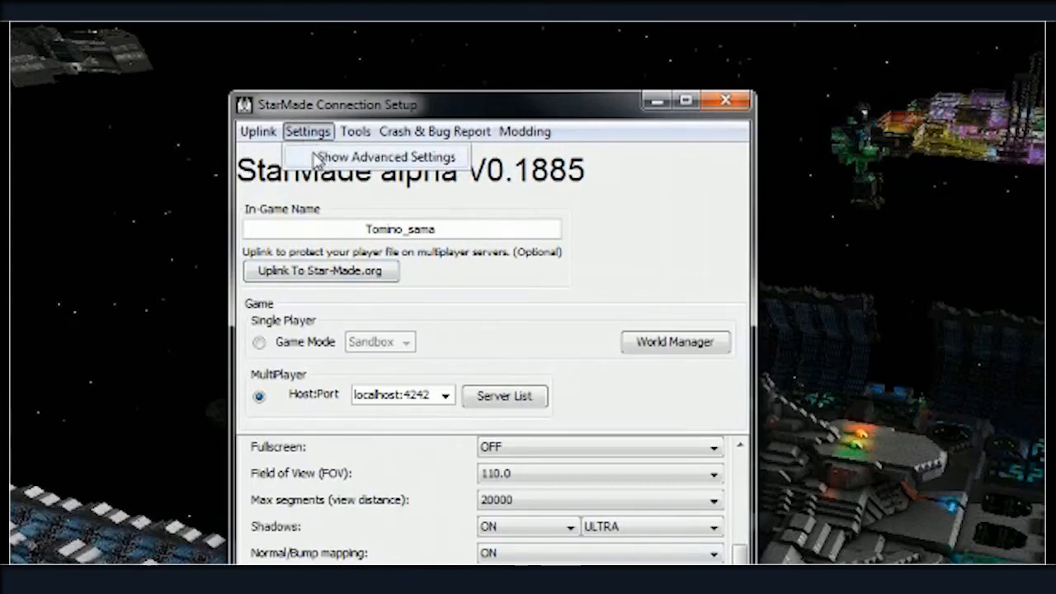
pyautogui.click(384, 157)
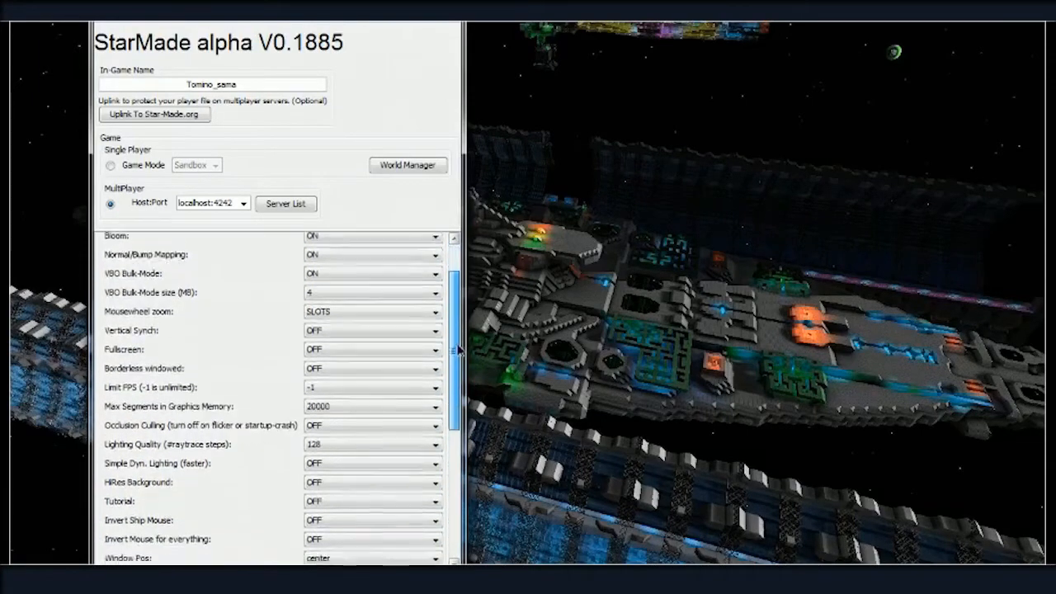
pyautogui.scroll(-3)
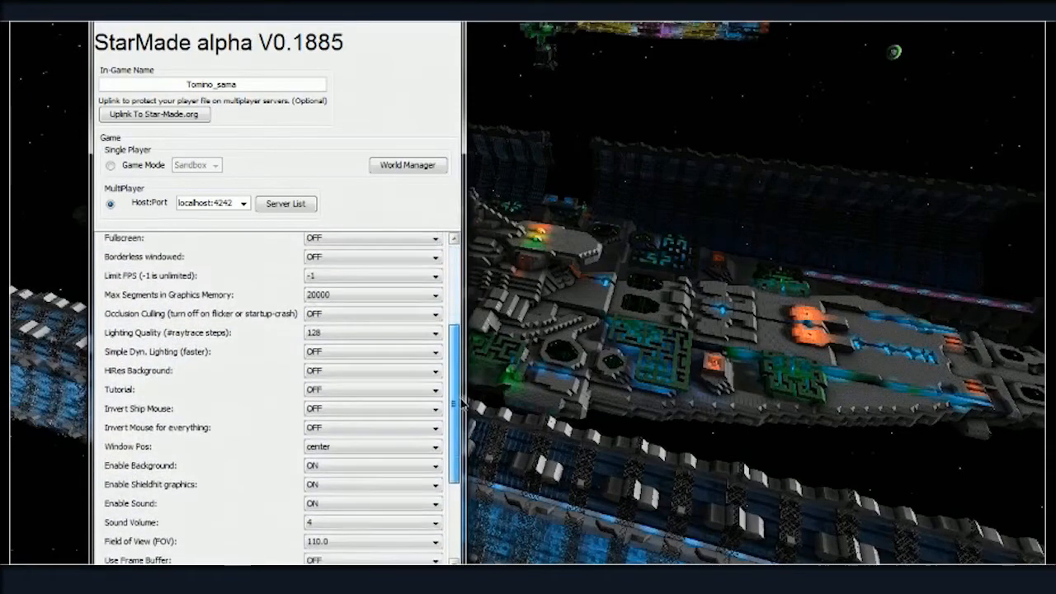
pyautogui.scroll(-3)
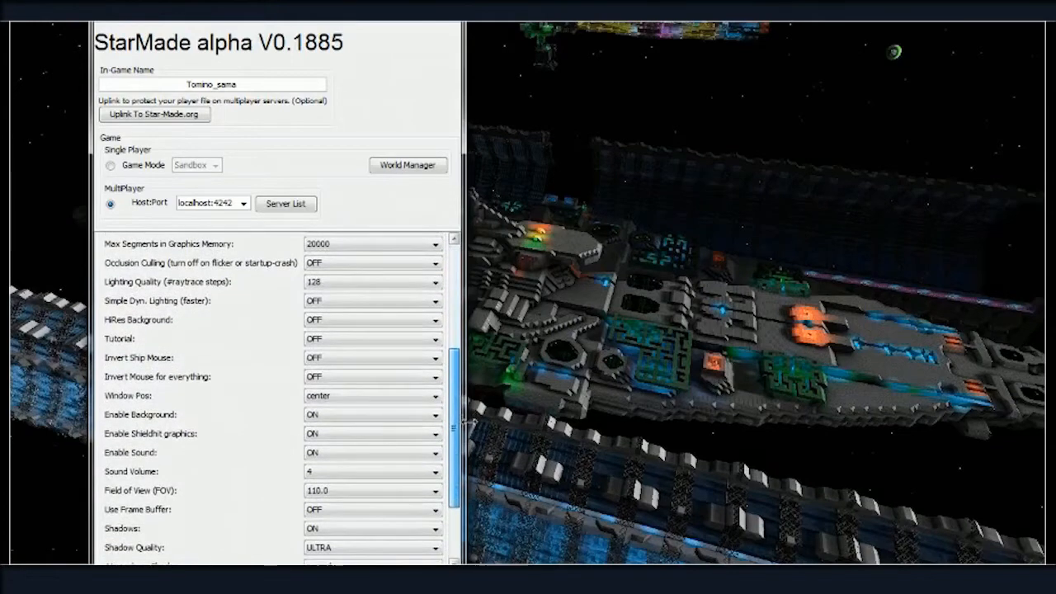
pyautogui.scroll(-3)
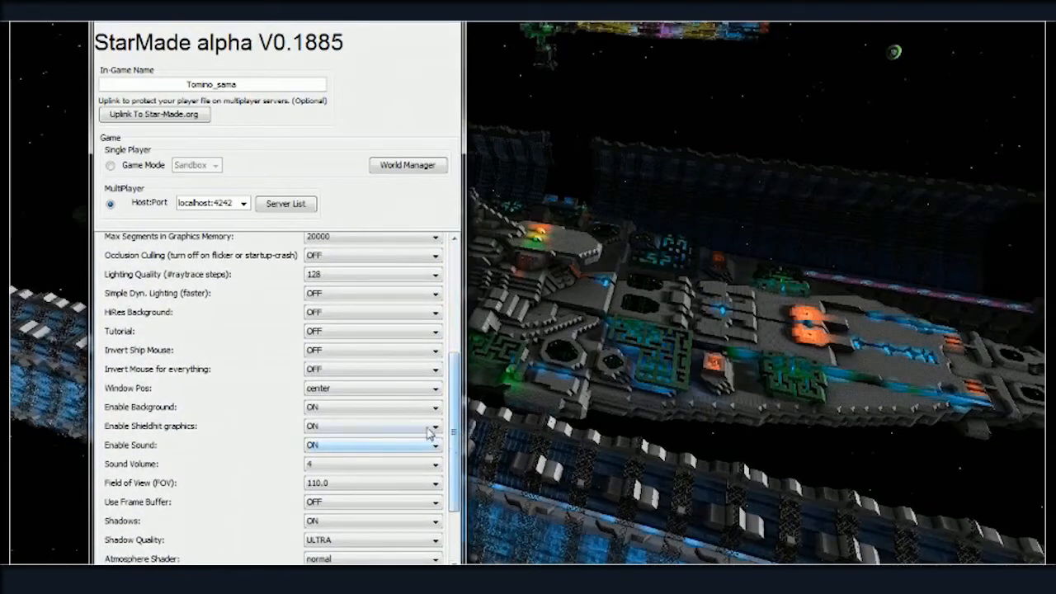
pyautogui.scroll(-3)
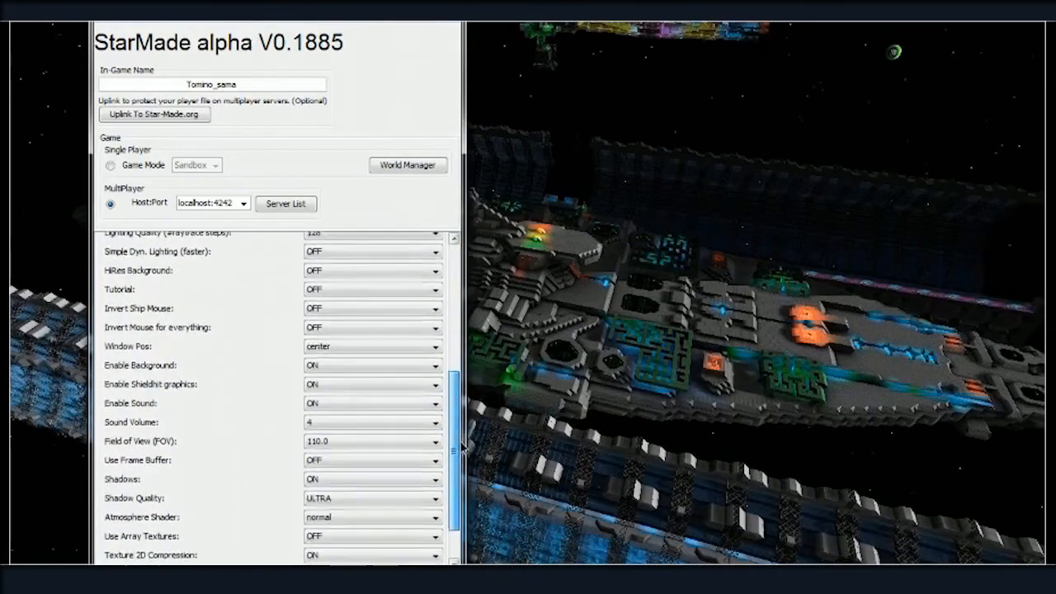
pyautogui.scroll(-3)
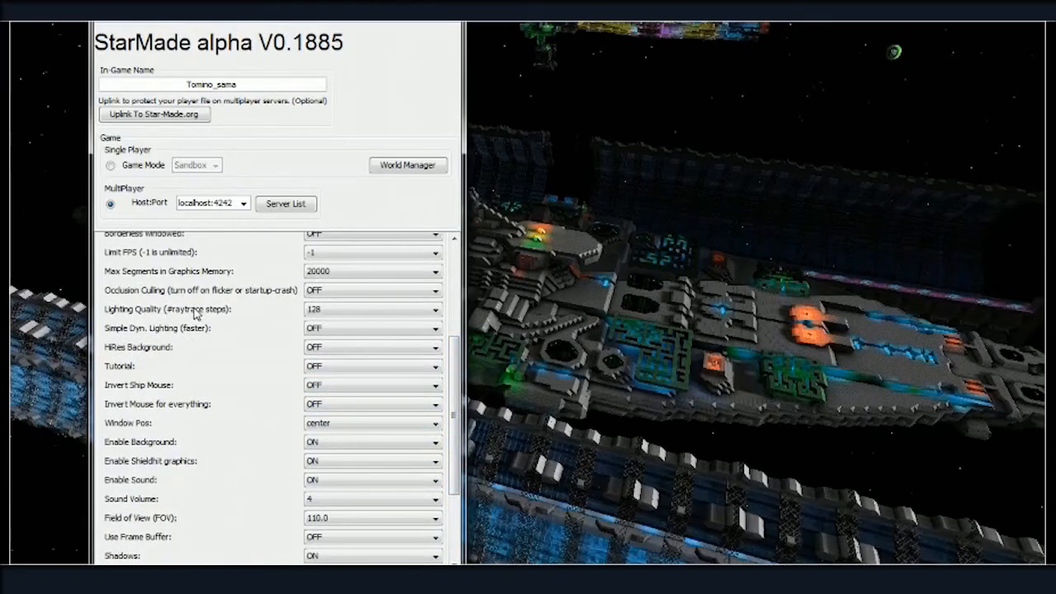
pyautogui.moveTo(396, 293)
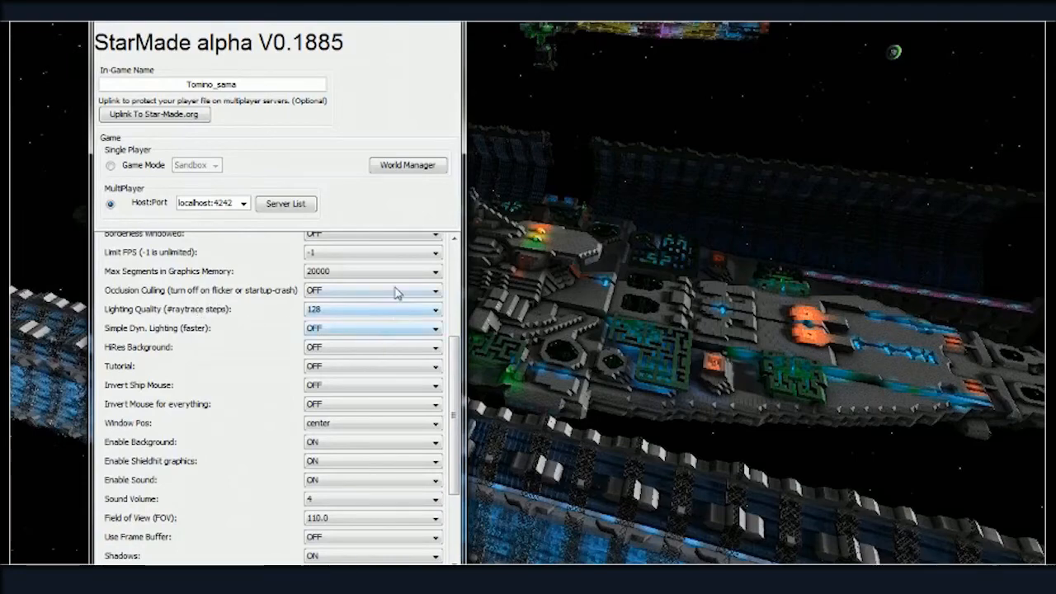